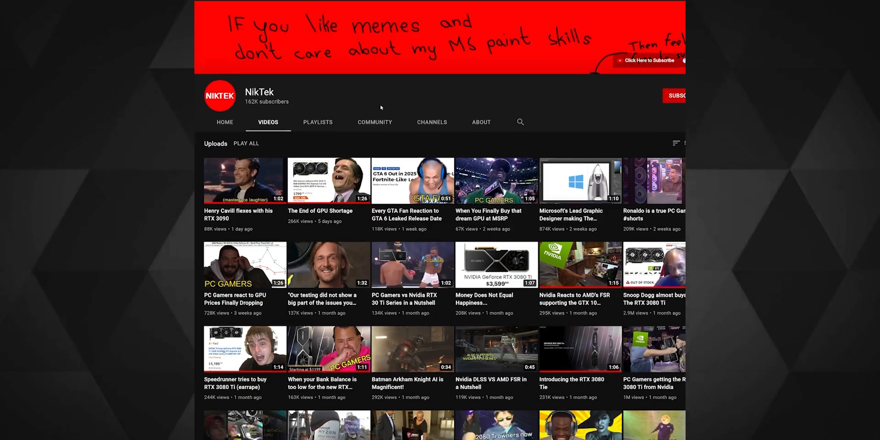
pyautogui.scroll(-3)
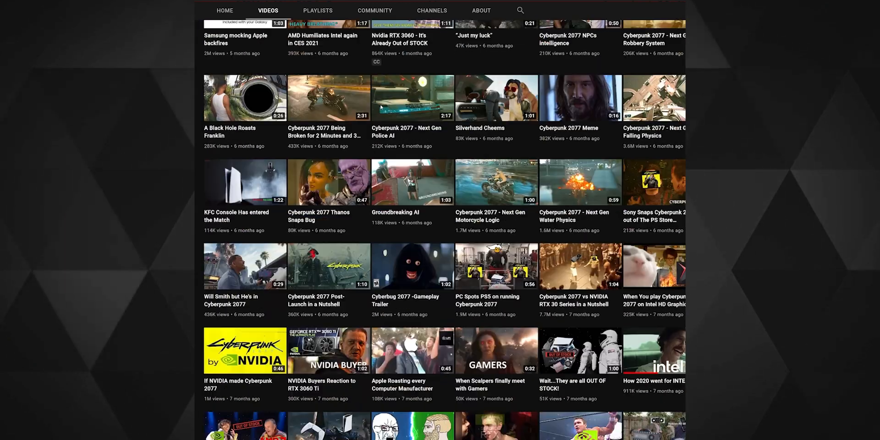